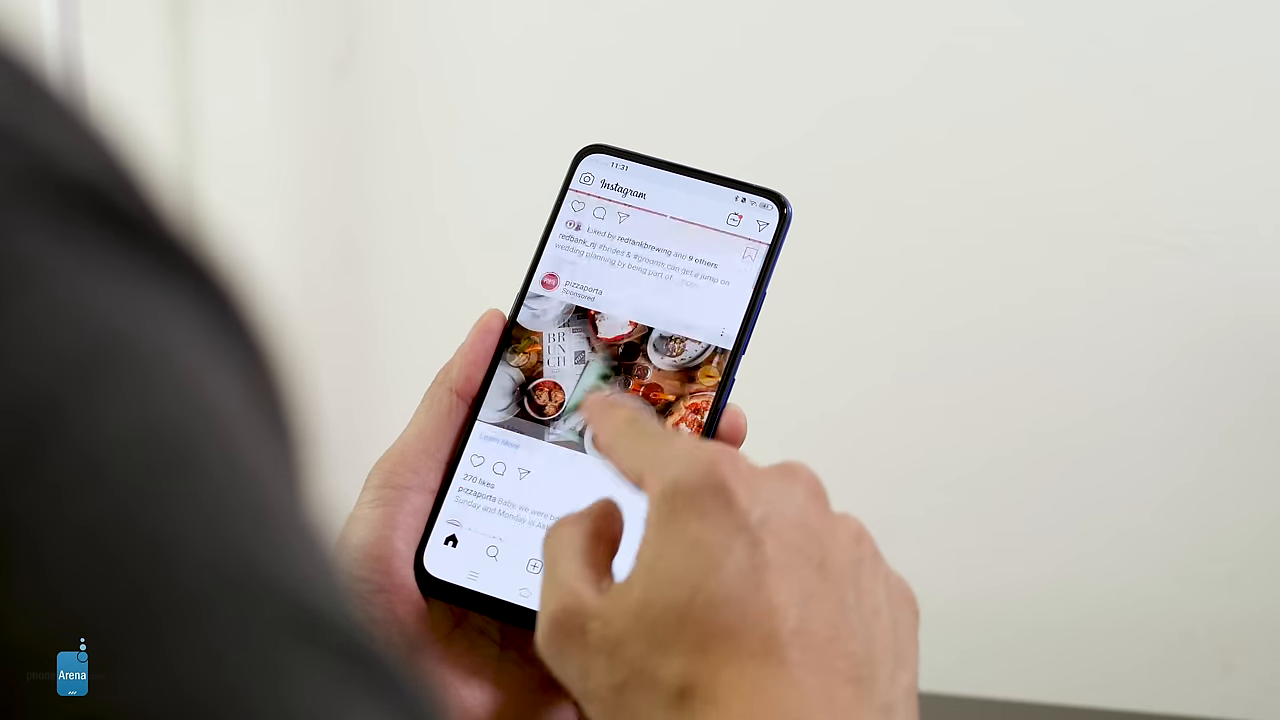
scroll("up", 3)
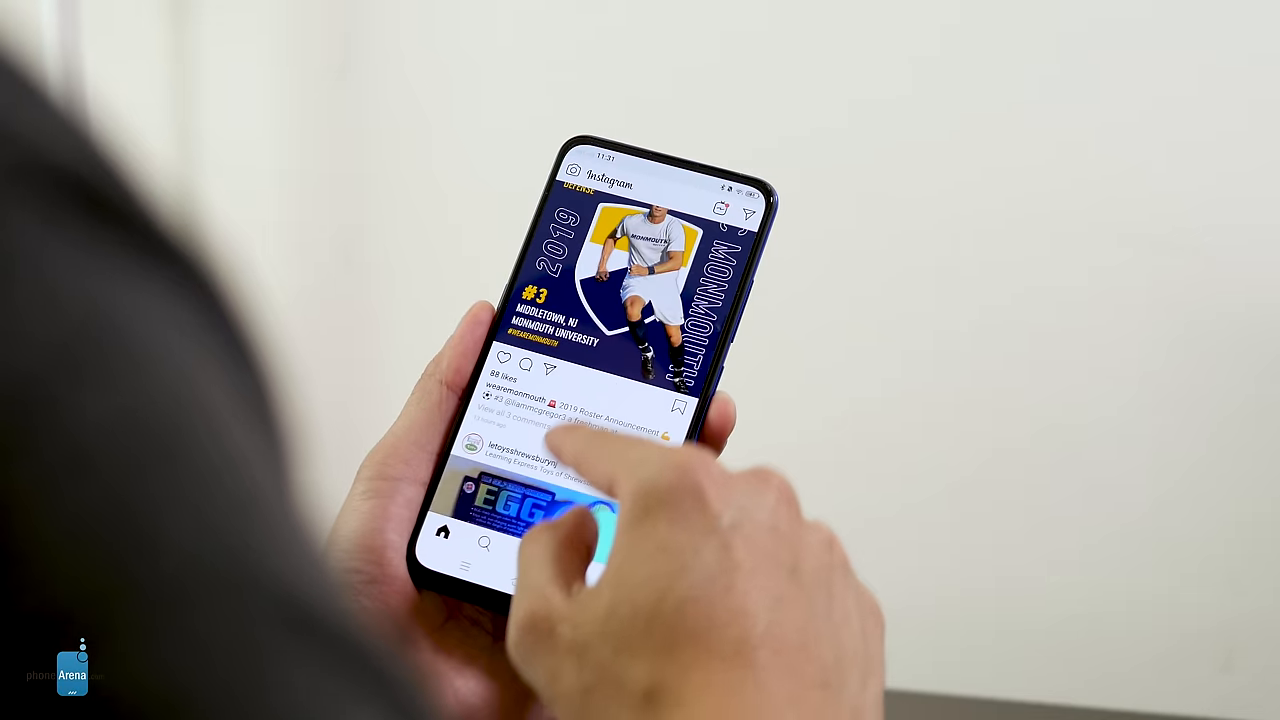